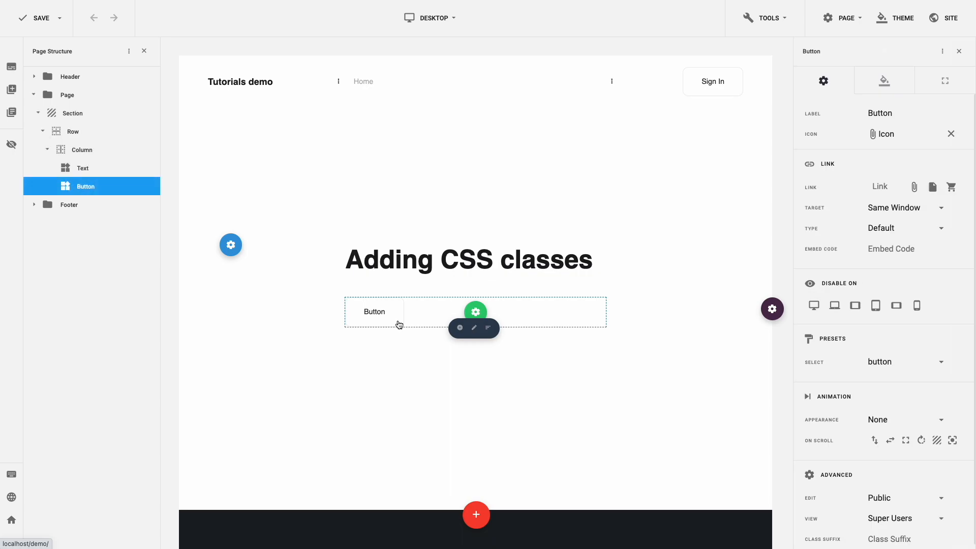
mouse_move(692, 474)
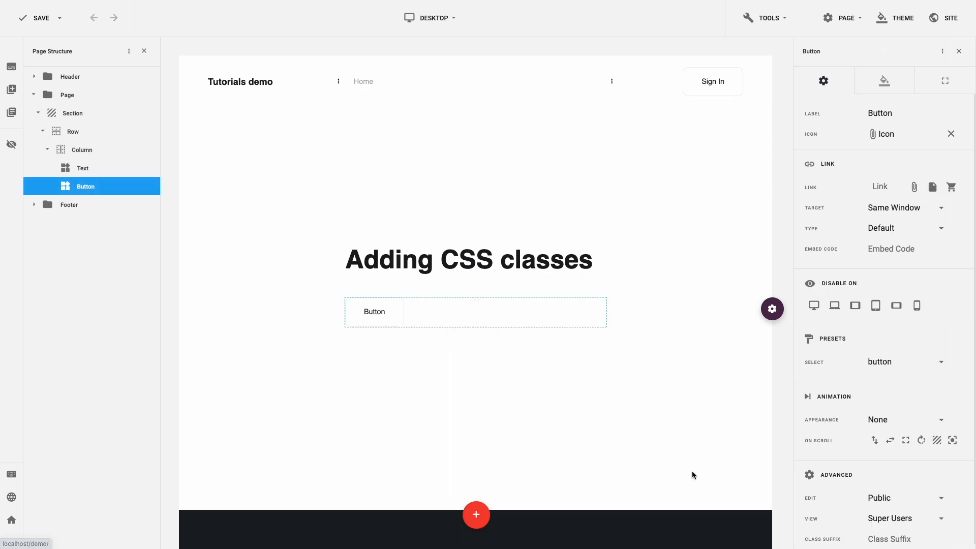
Step: Enter unique-class as the Button's Class Suffix under Advanced settings
scroll("down", 3)
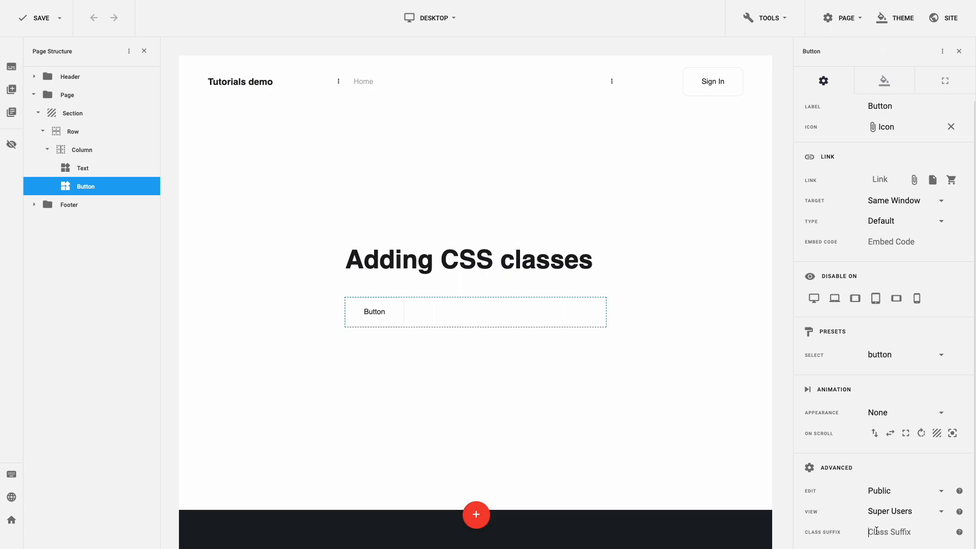
type("unique-class")
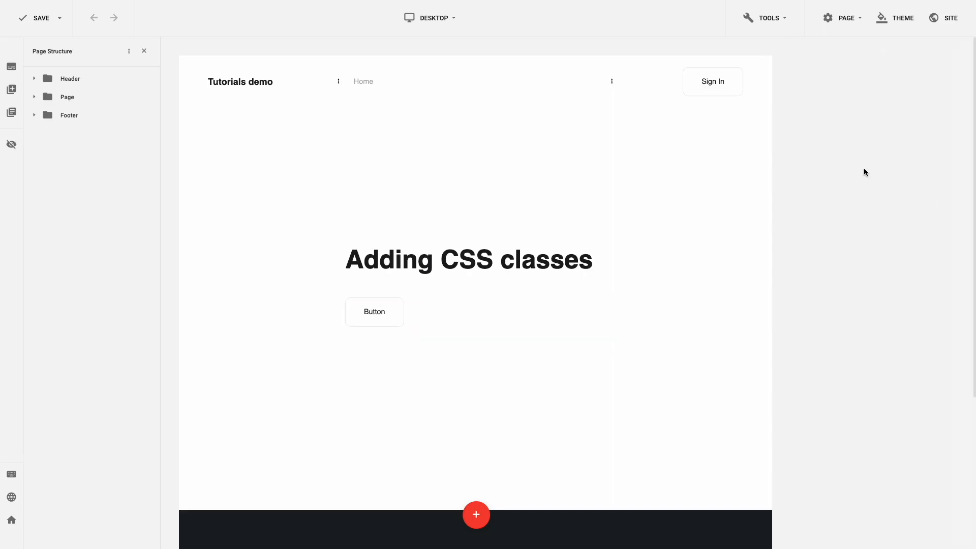
Step: Set the home page's Class Suffix to unique-class in Page Settings
left_click(844, 18)
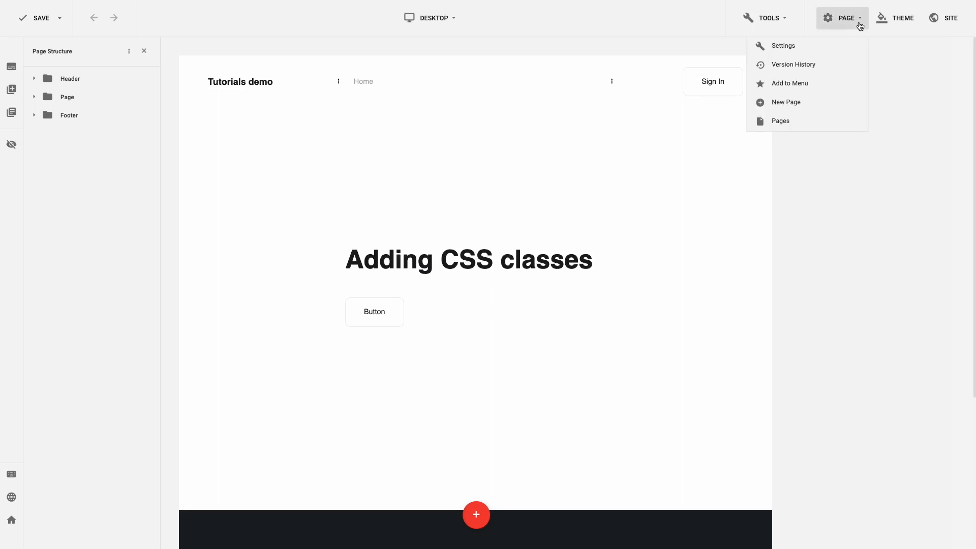
left_click(782, 45)
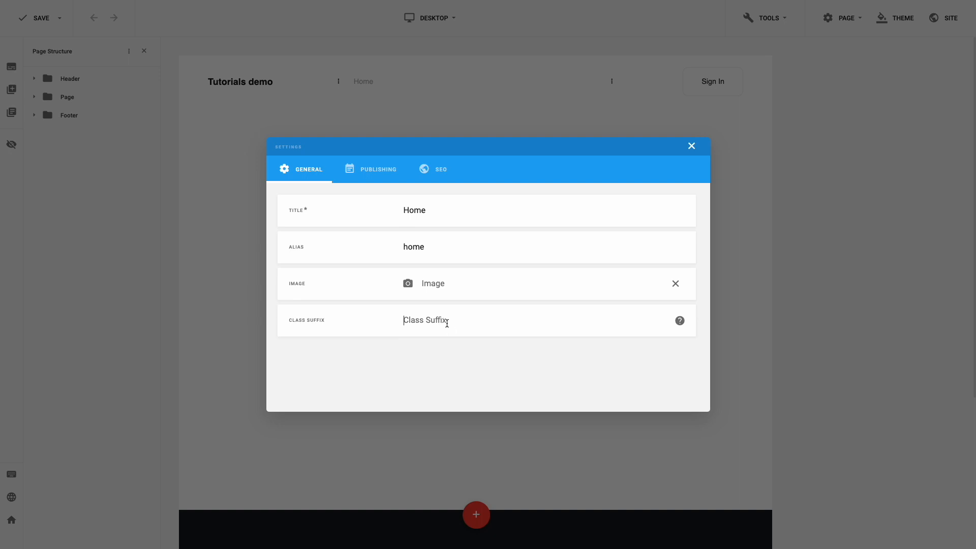
type("unique-class")
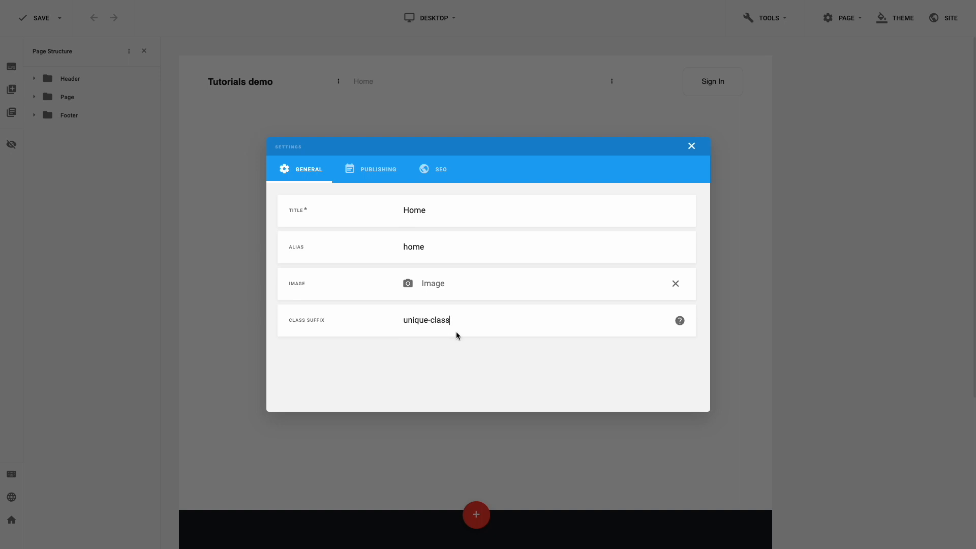
left_click(690, 146)
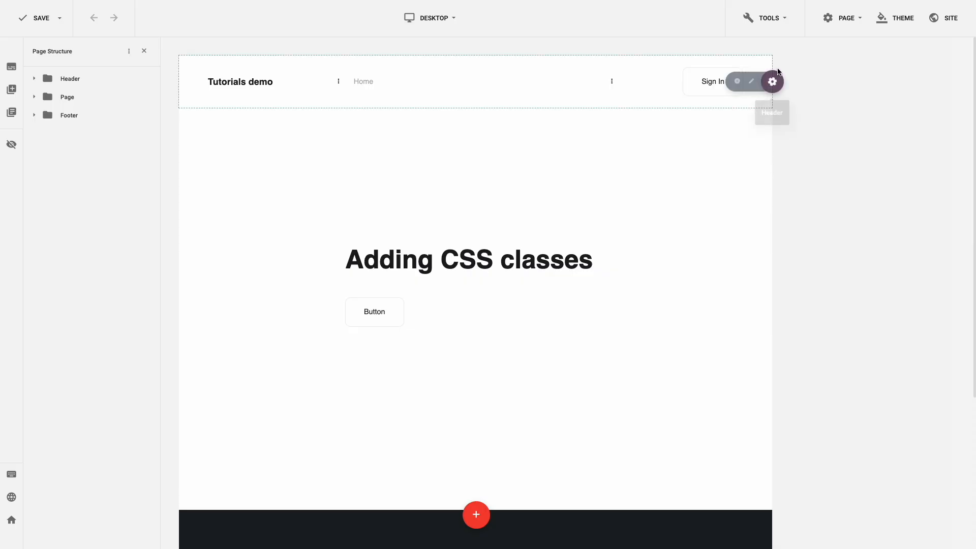
Step: Launch the Code Editor from Tools to write custom CSS
left_click(770, 18)
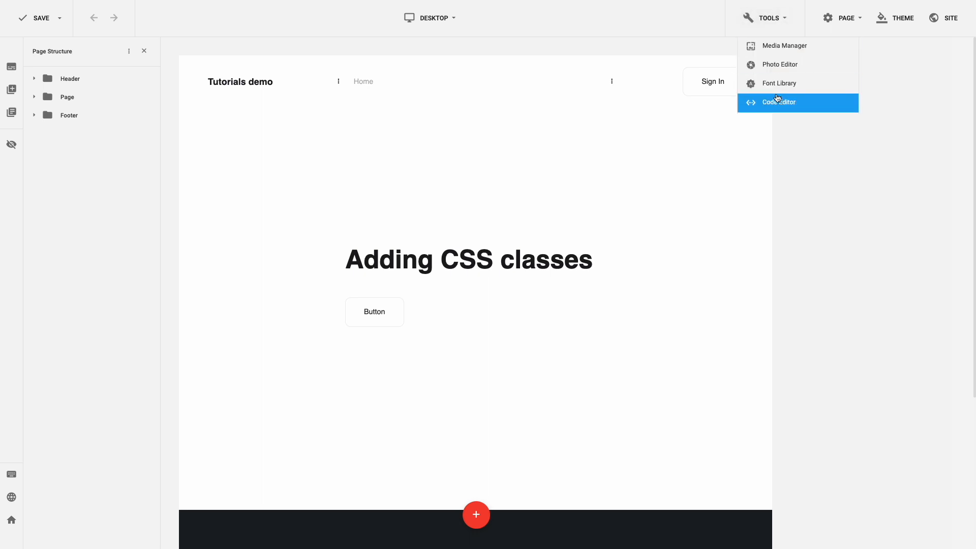
left_click(778, 102)
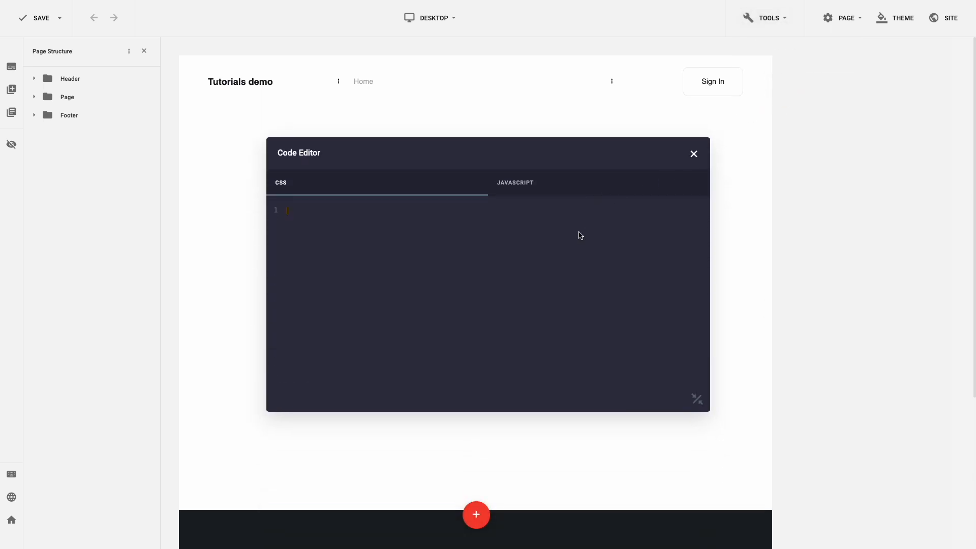